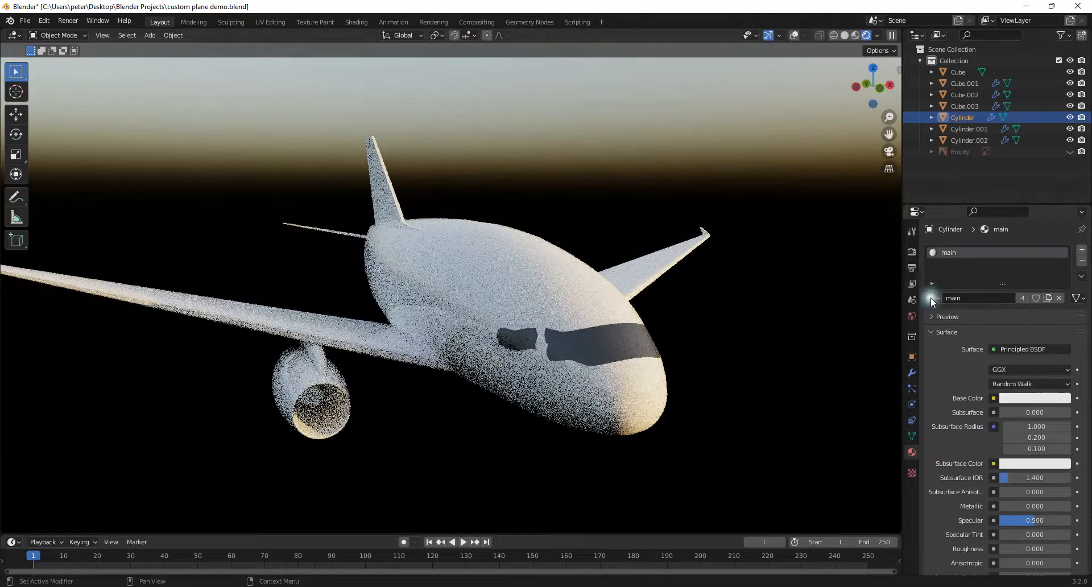
- Separate the selected engine nozzle faces into their own object via Separate > Selection
key("p")
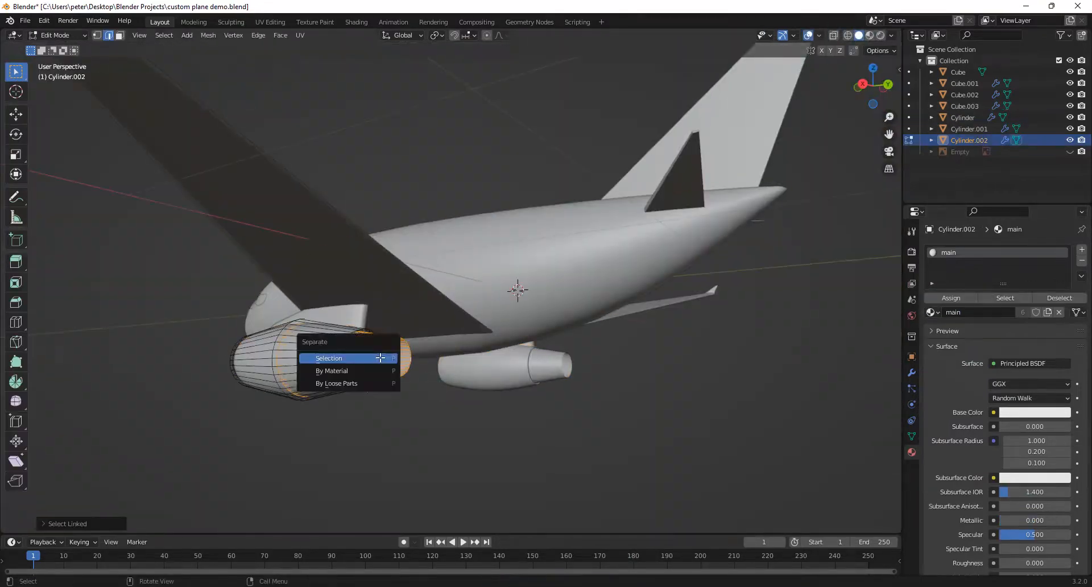
left_click(329, 358)
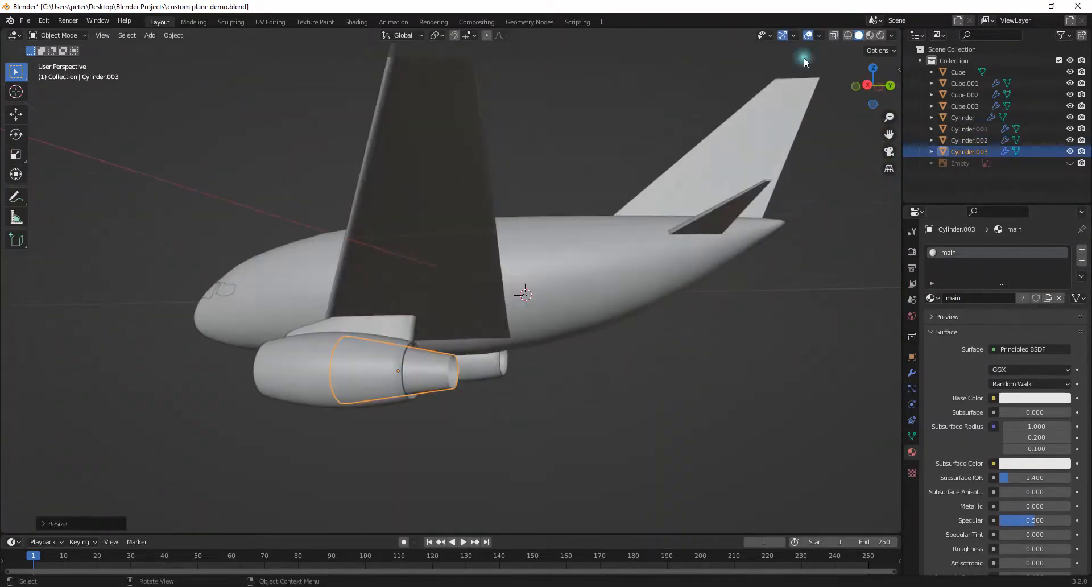